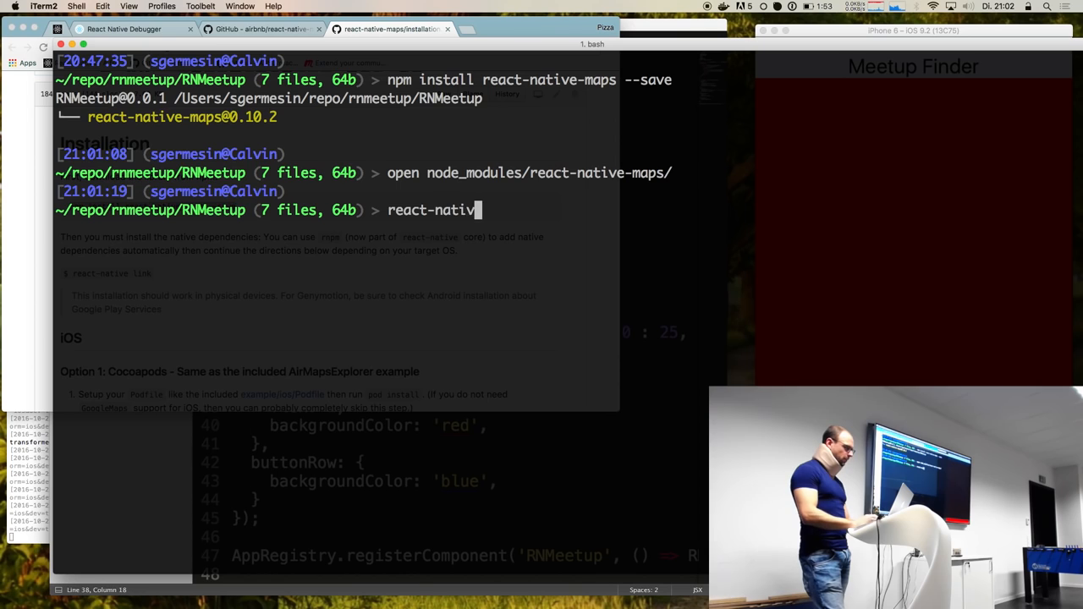
pyautogui.write('link')
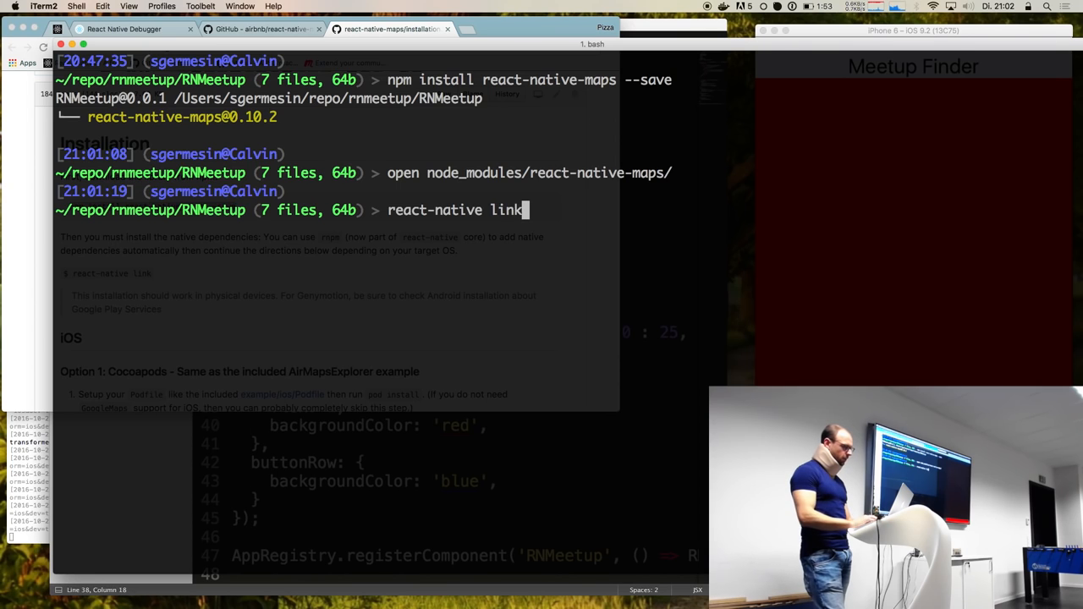